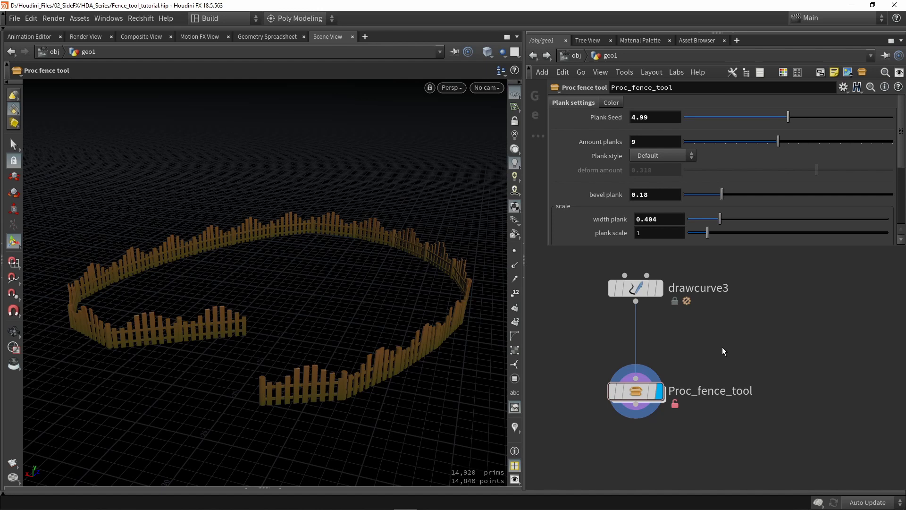
mouse_move(663, 344)
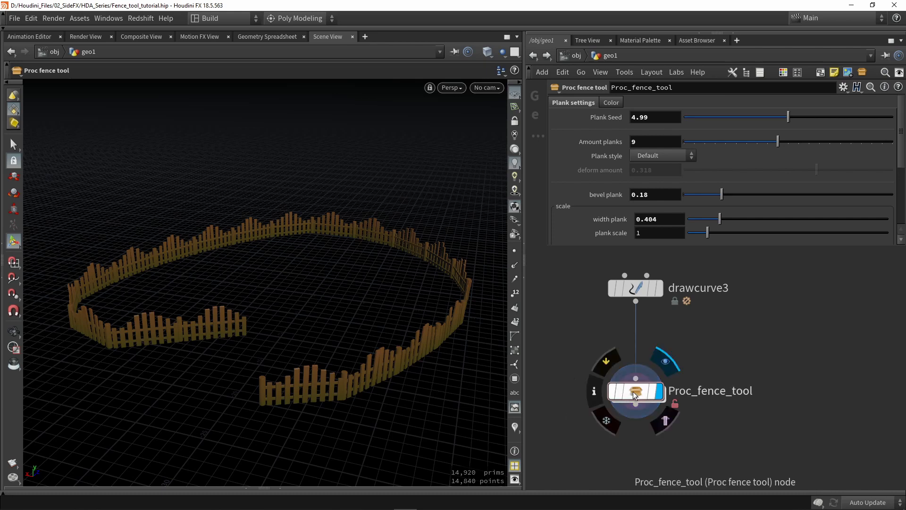
Inside Proc_fence_tool, add an unconnected Null node named GUIDES
double_click(637, 391)
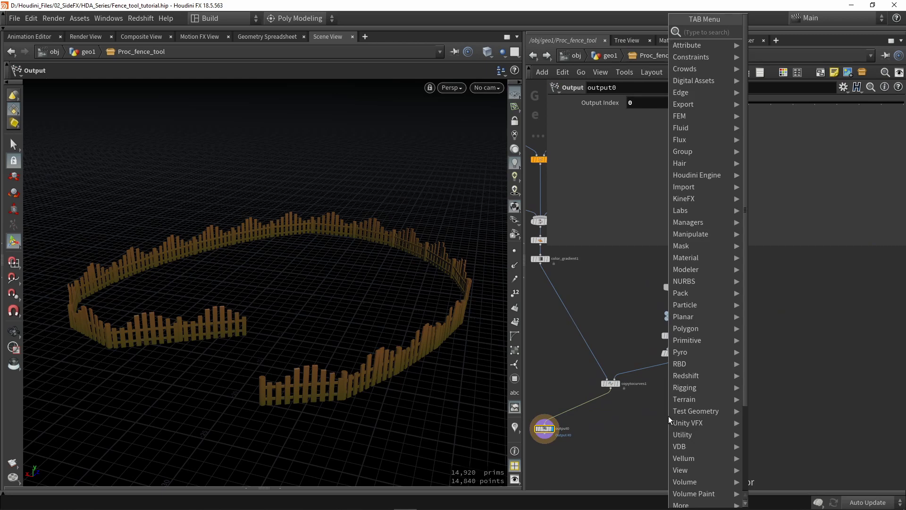
left_click(668, 415)
type("GUIS")
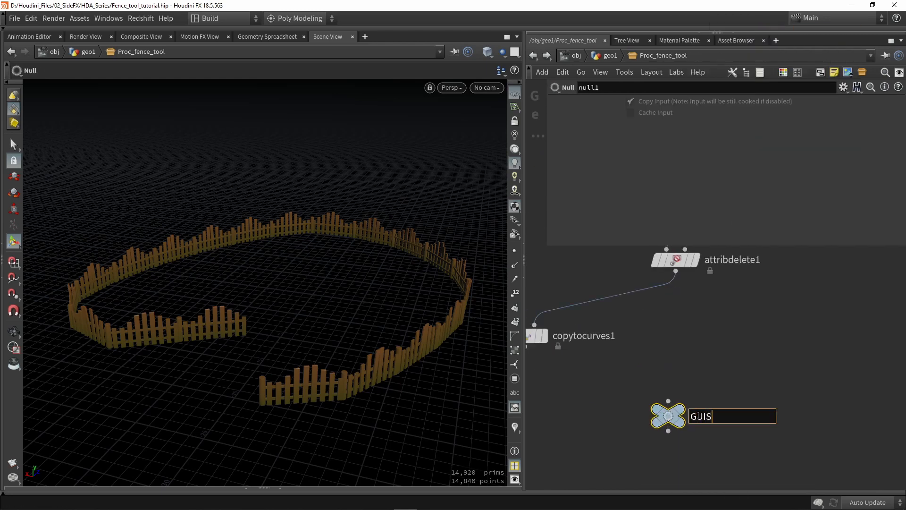
key("Return")
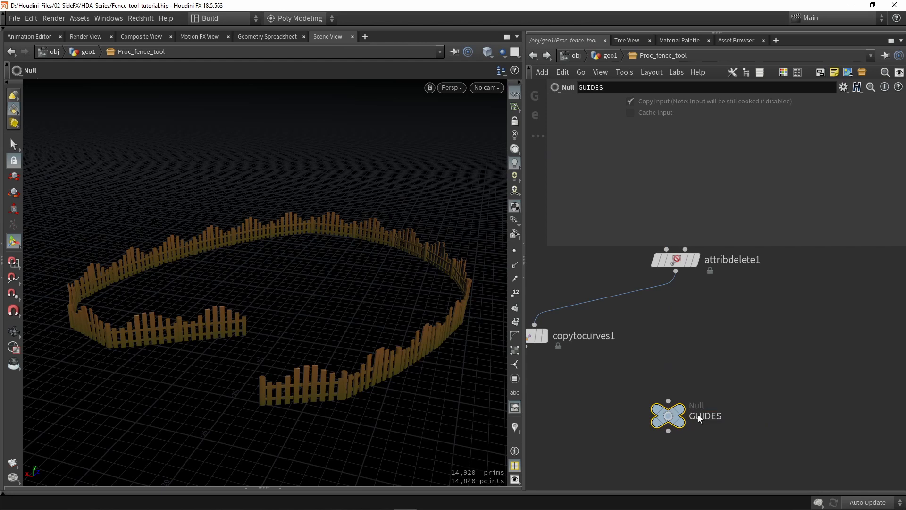
left_click_drag(668, 415, 704, 421)
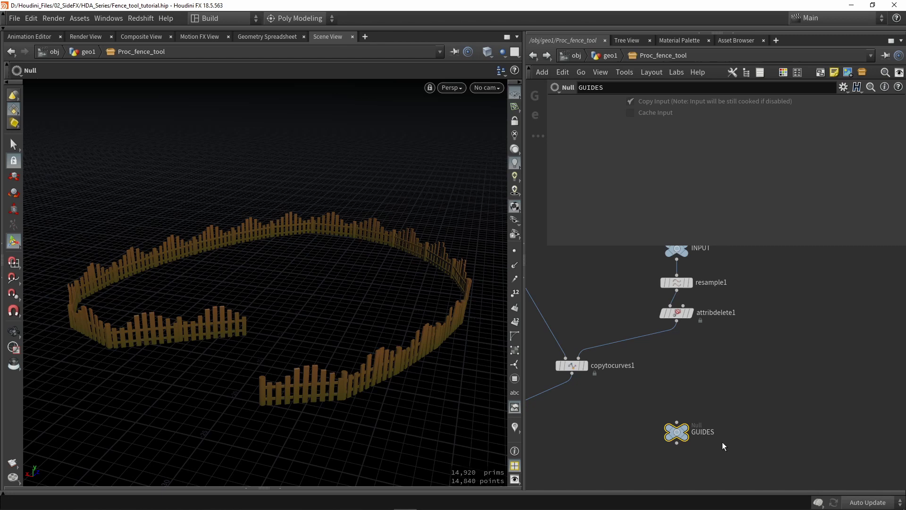
mouse_move(727, 450)
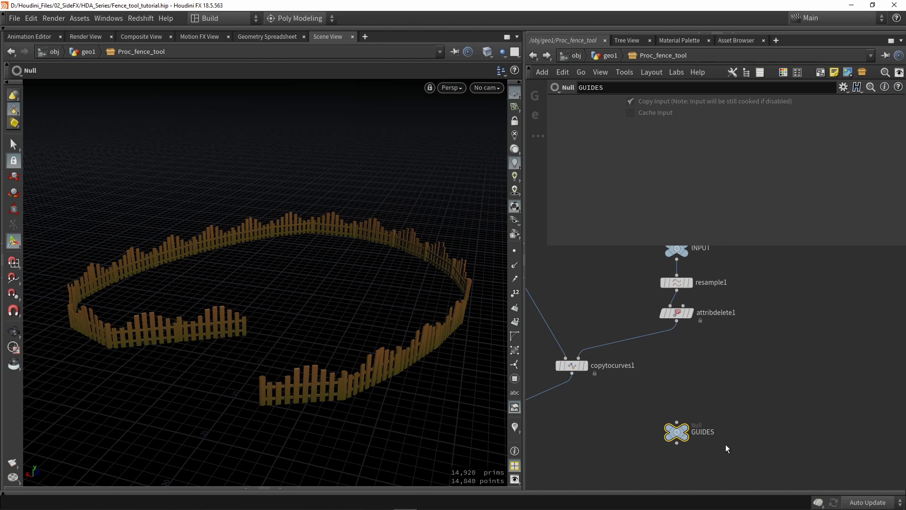
mouse_move(718, 452)
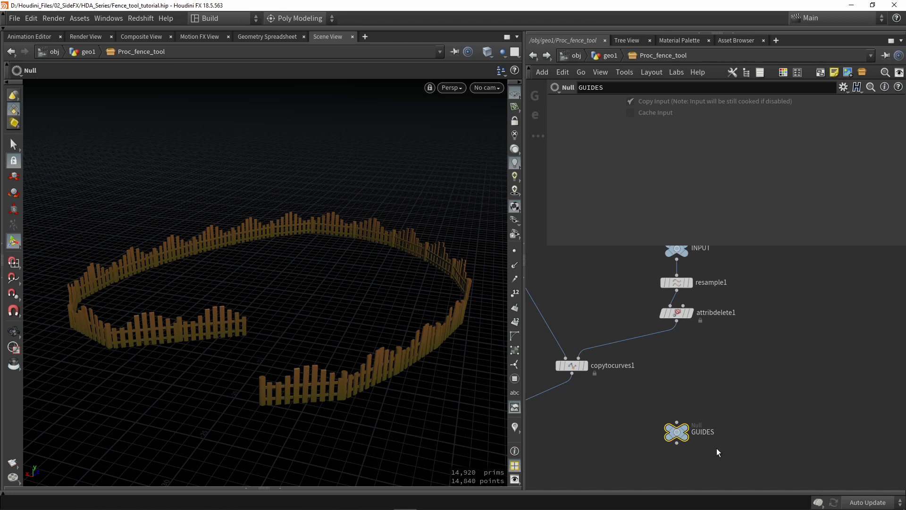
mouse_move(681, 375)
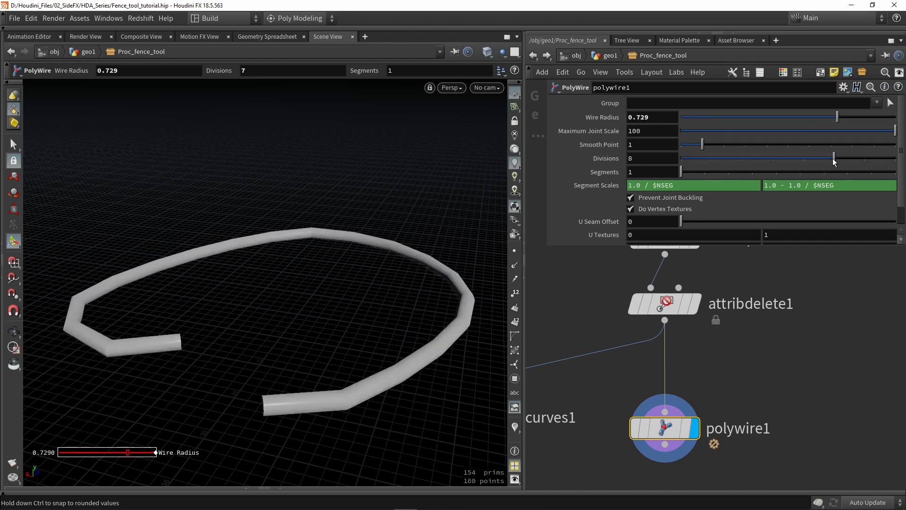
Set the PolyWire to radius 0.5 with 9 divisions feeding GUIDES, then re-enter the asset
left_click_drag(833, 157, 864, 157)
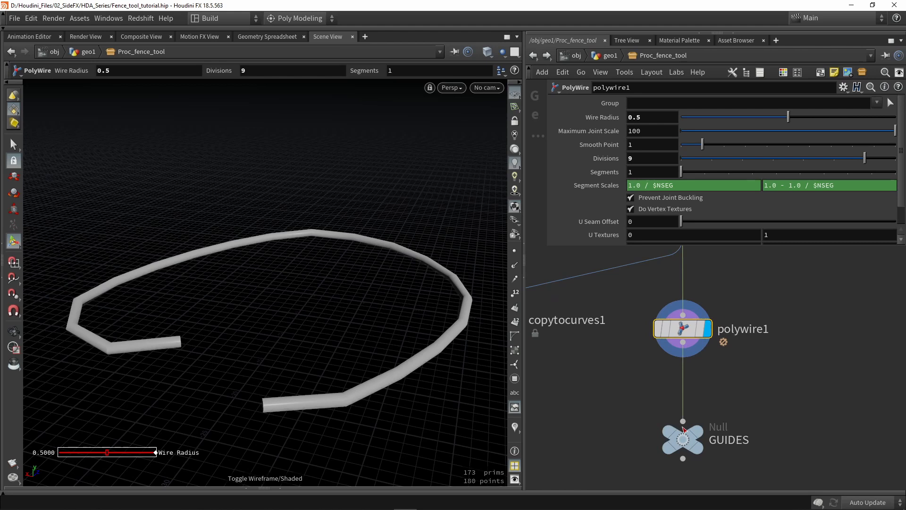
left_click(683, 440)
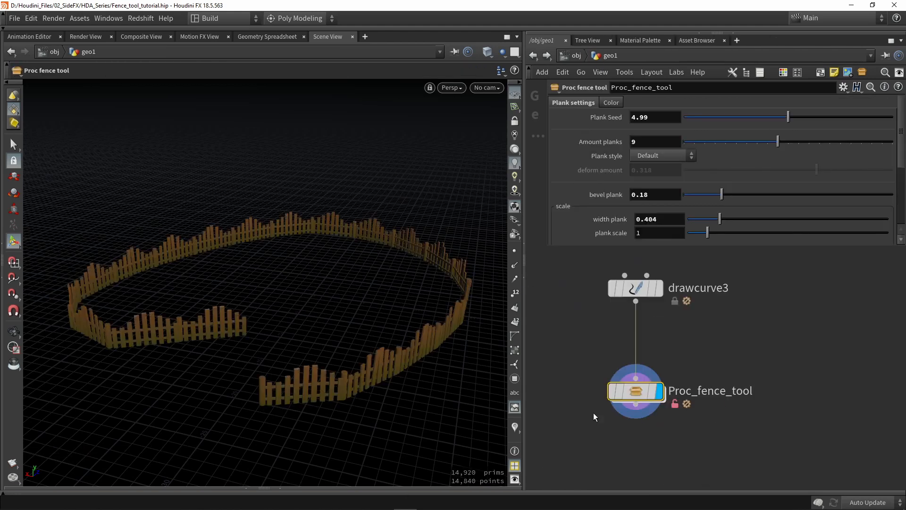
double_click(636, 391)
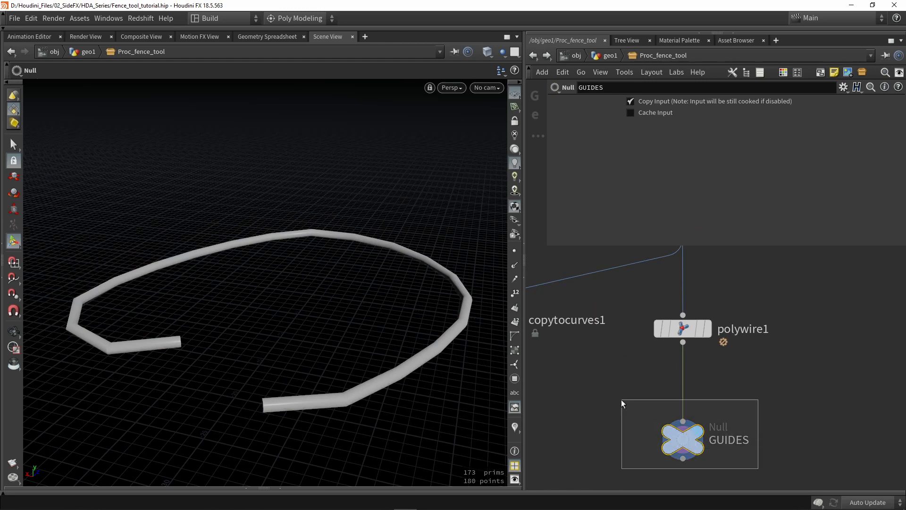
In Type Properties, set Guide Geometry to Proc_fence_tool/GUIDES and accept
left_click(80, 18)
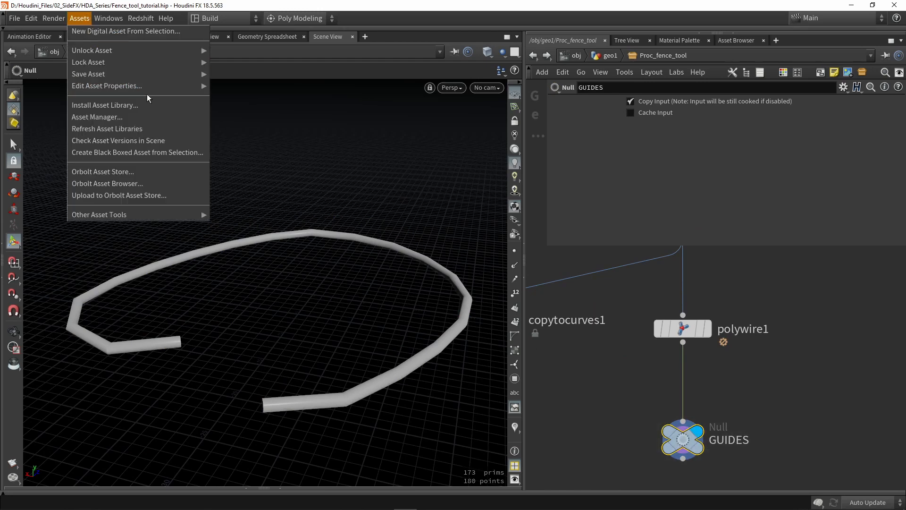
left_click(106, 84)
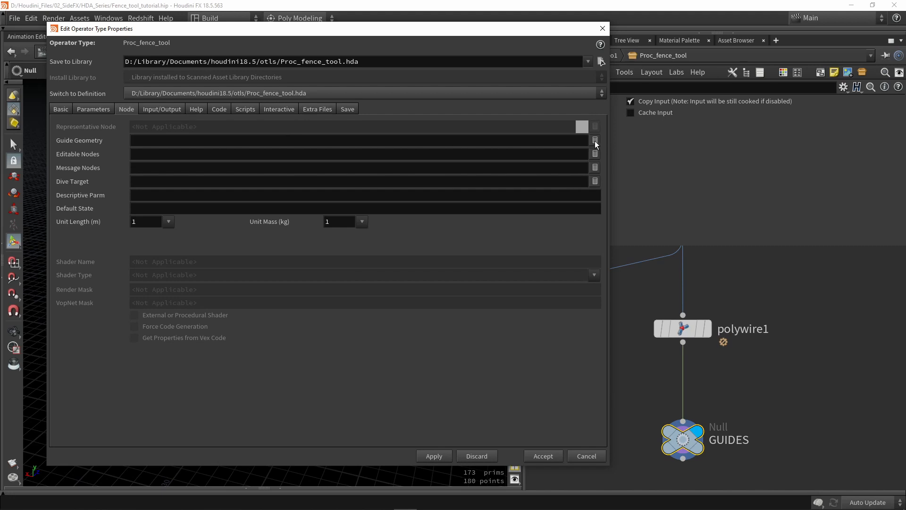
mouse_move(627, 256)
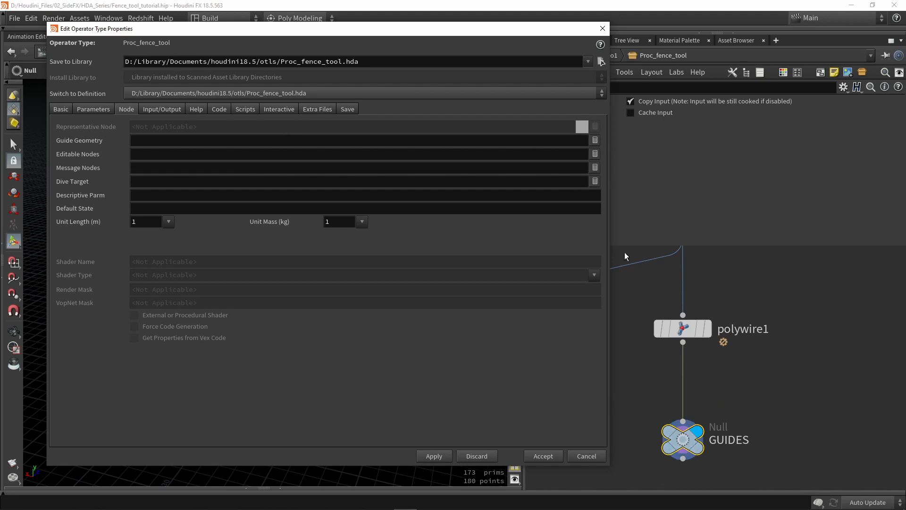
left_click(359, 140)
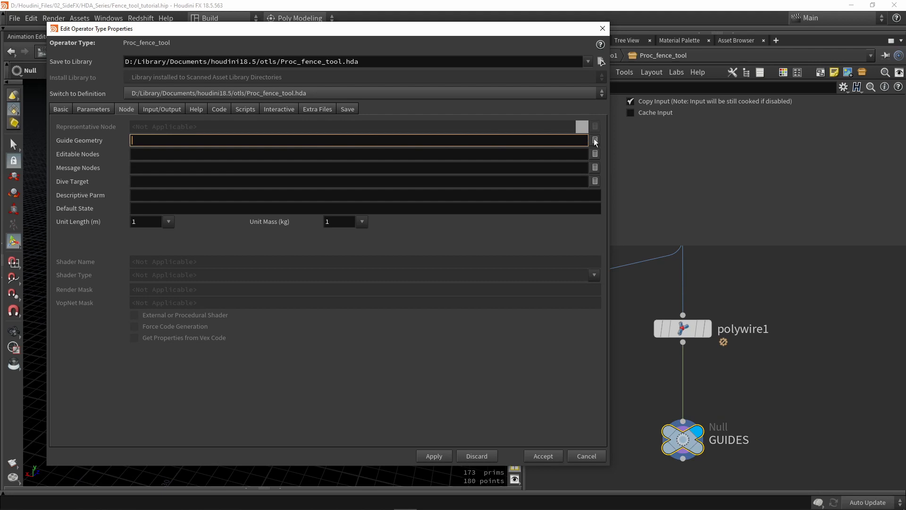
left_click(595, 140)
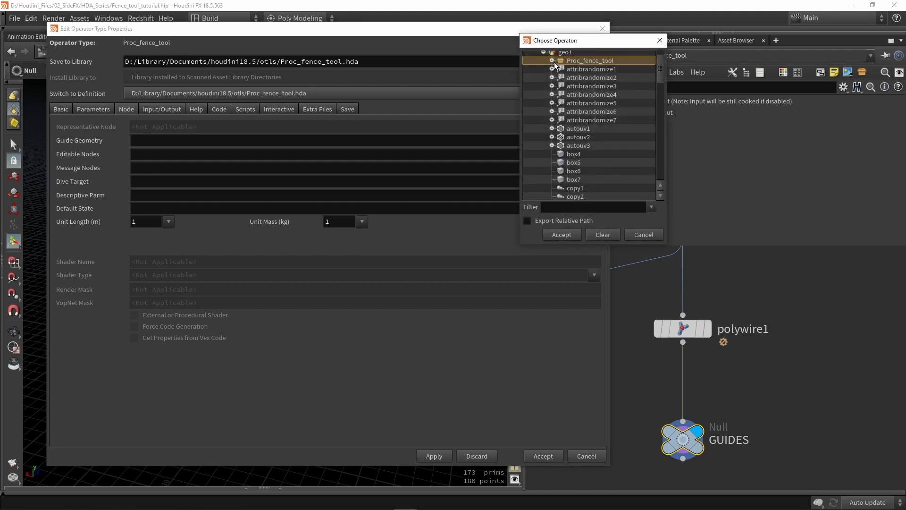
left_click(552, 60)
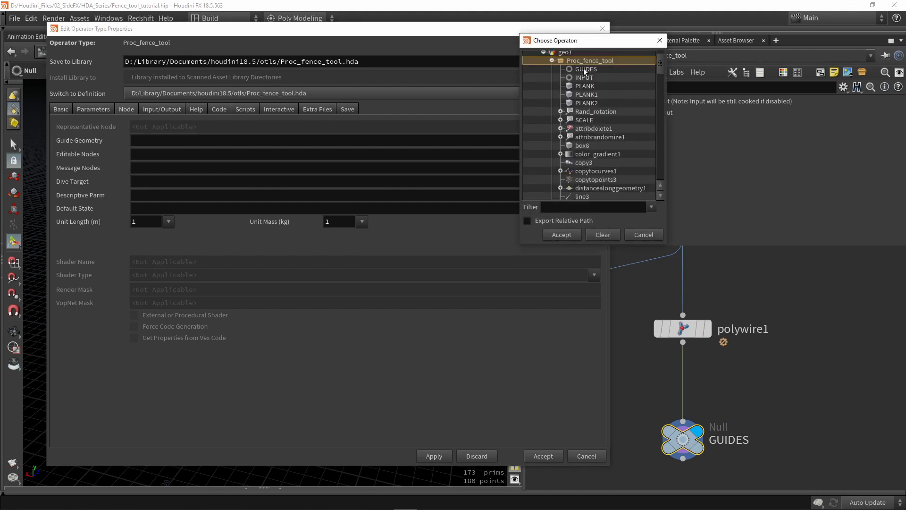
left_click(562, 234)
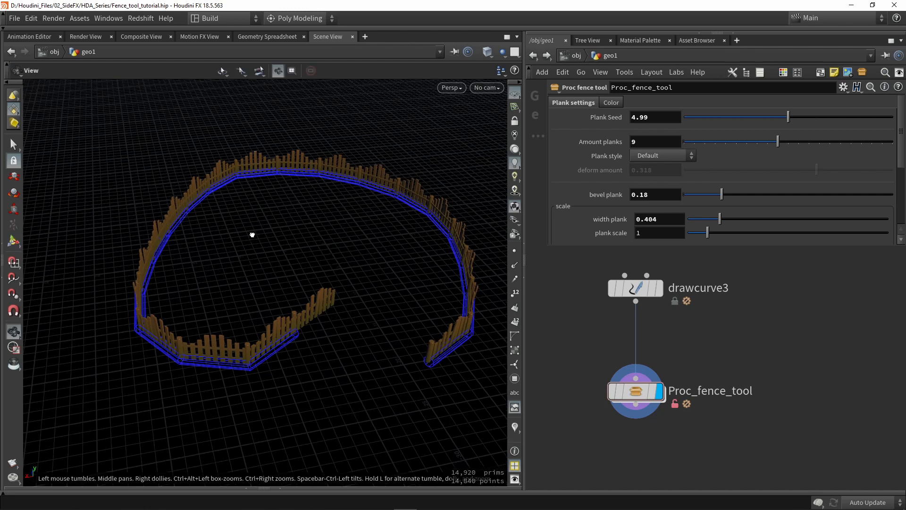
Orbit around the fence at geo1 level to inspect the guide tube outline
left_click_drag(251, 234, 277, 361)
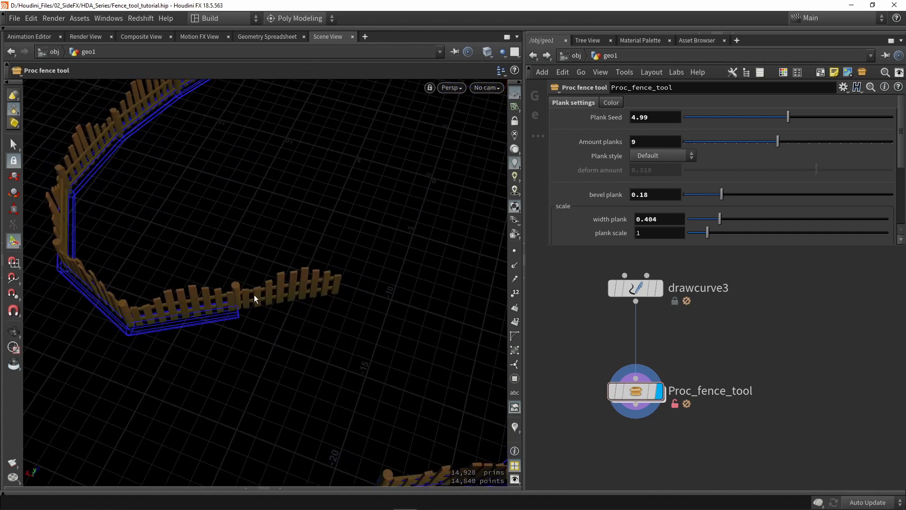
mouse_move(260, 298)
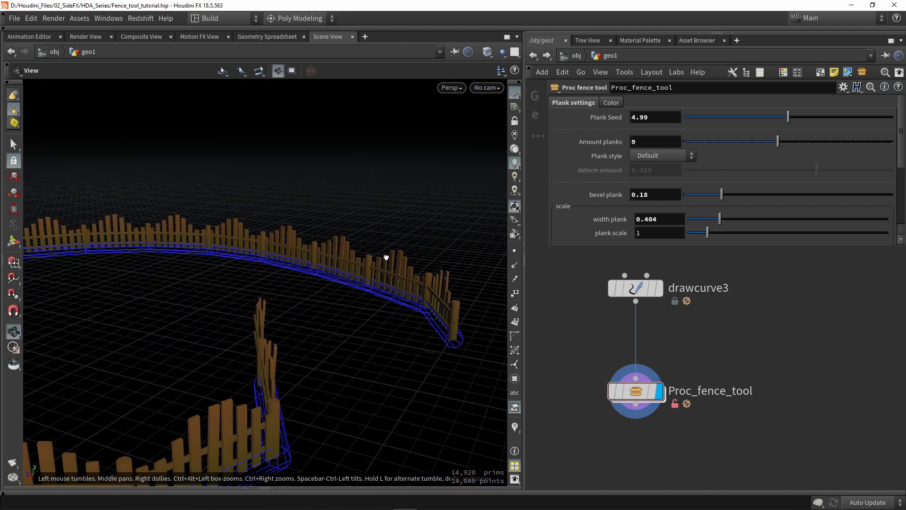
left_click_drag(385, 257, 346, 313)
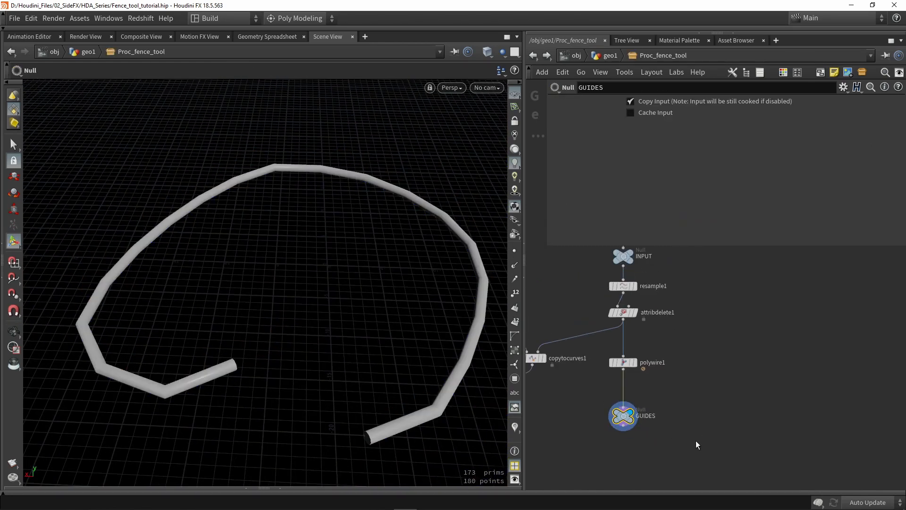
Add a Color node after polywire1 tinting the guide tube orange (1, 0.5, 0)
left_click(624, 363)
type("colo")
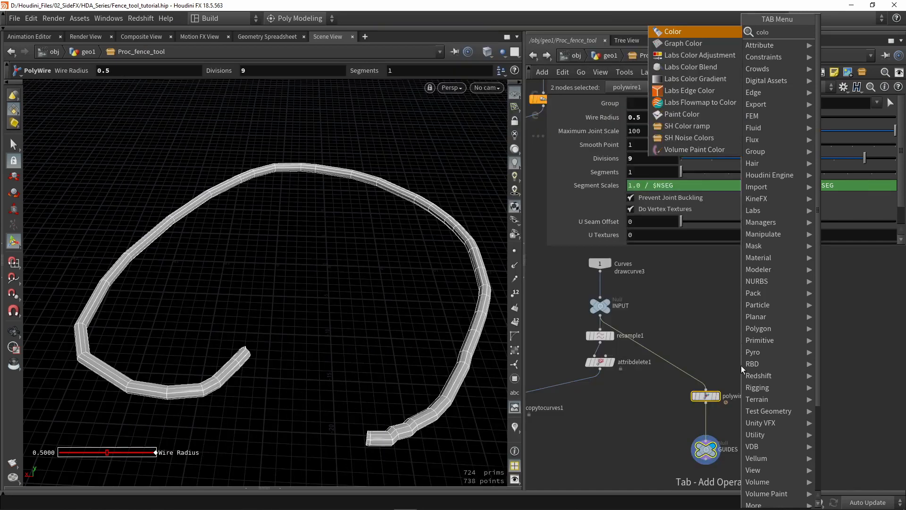
left_click(673, 31)
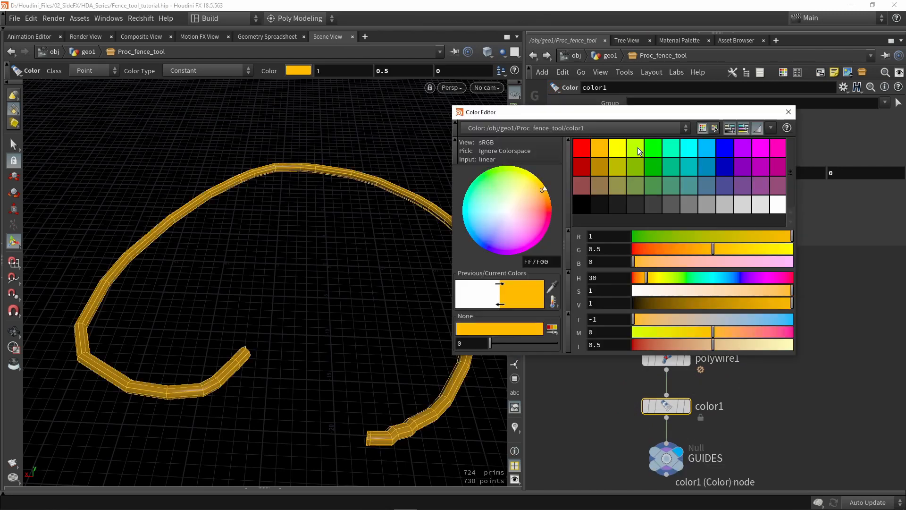
left_click(788, 111)
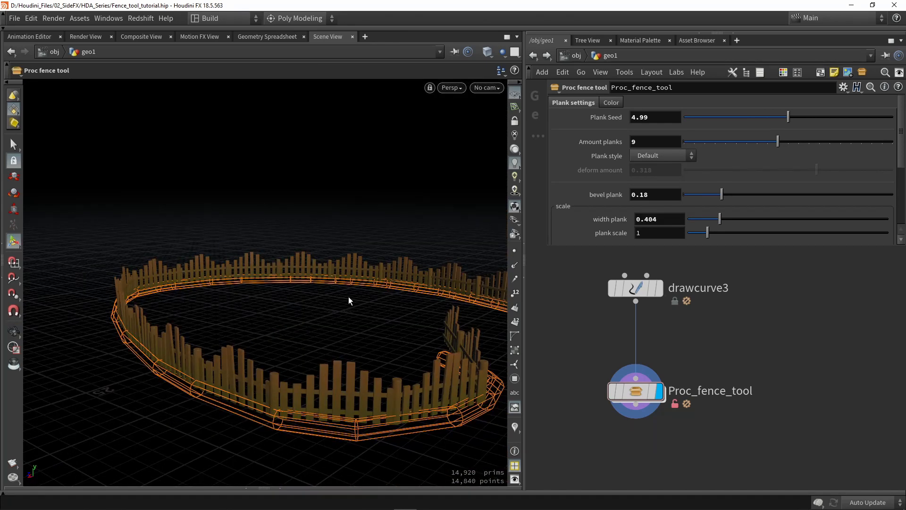
Orbit the fence with its orange guide, then switch Plank style to Crooked and Round
left_click_drag(349, 300, 416, 351)
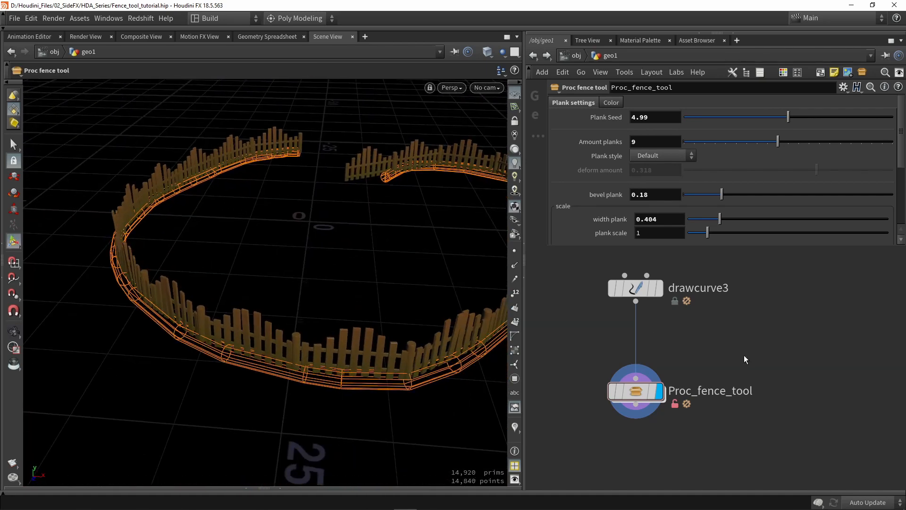
double_click(635, 391)
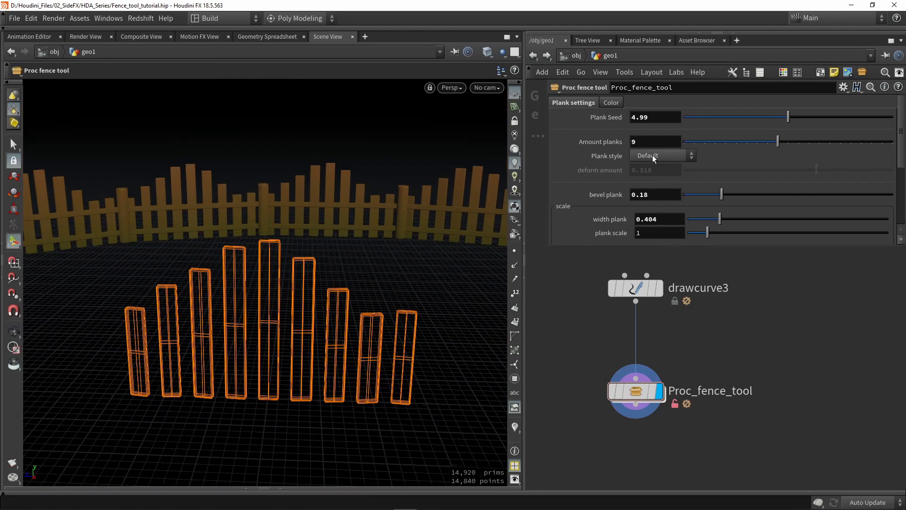
left_click(662, 155)
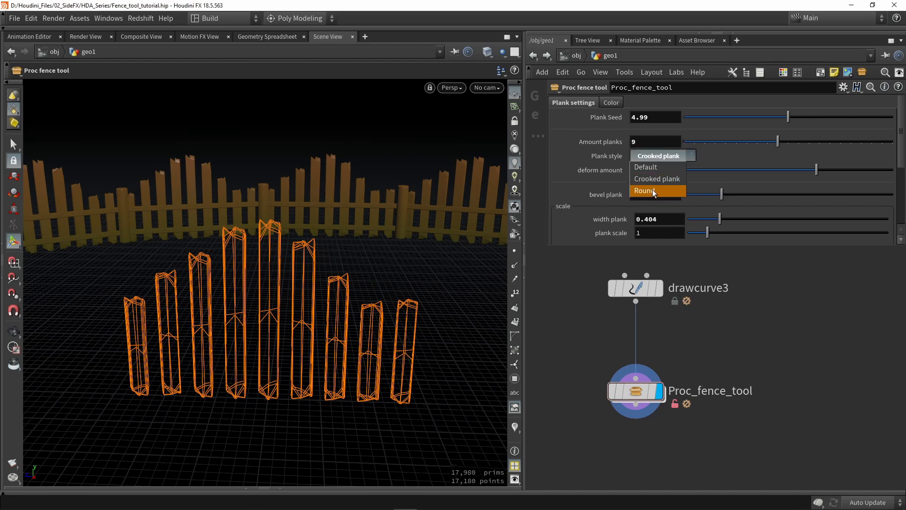
left_click(645, 191)
type("sw")
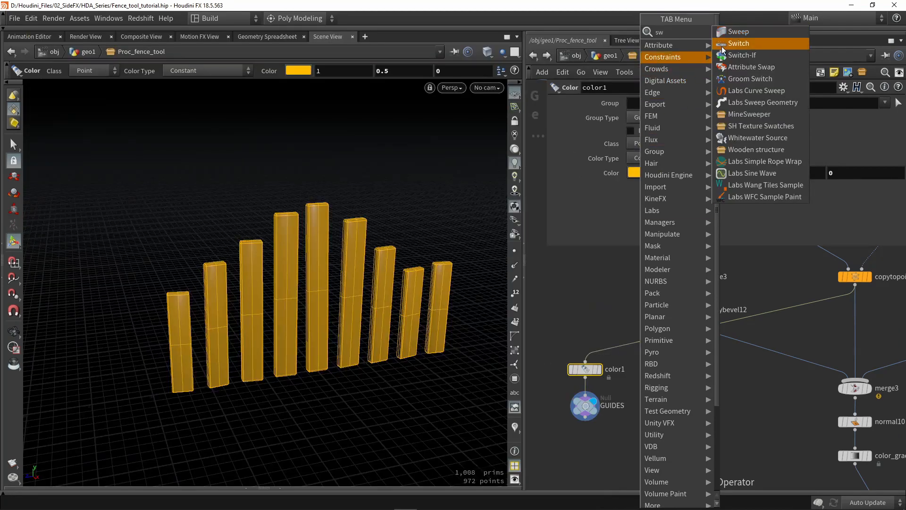
Insert a Switch between color1 and GUIDES with a Null named empty as second input
left_click(739, 43)
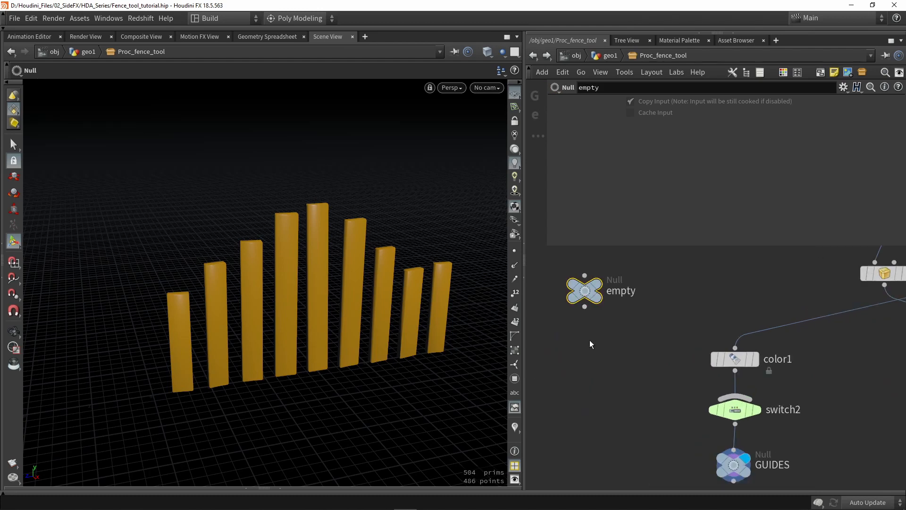
left_click(736, 409)
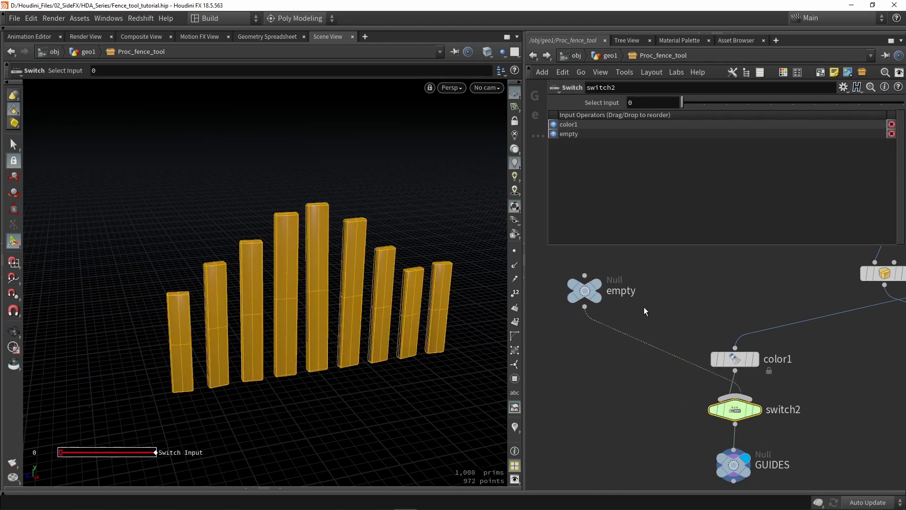
mouse_move(559, 149)
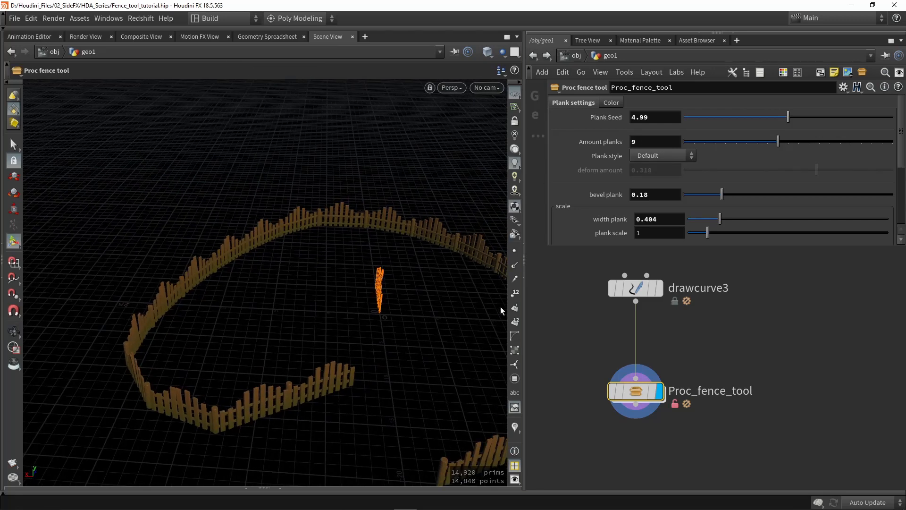
mouse_move(320, 251)
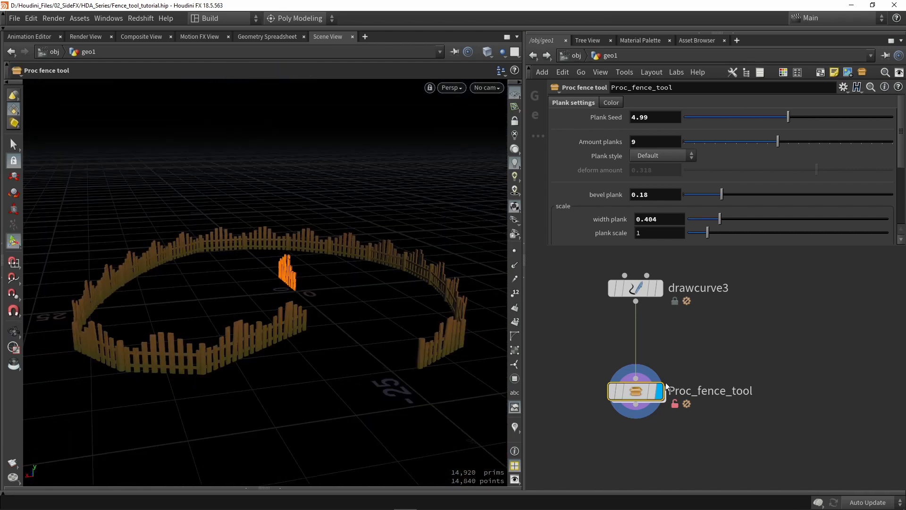
Reorder switch2 so empty is input 0 and color1 input 1, then begin editing the asset
double_click(637, 392)
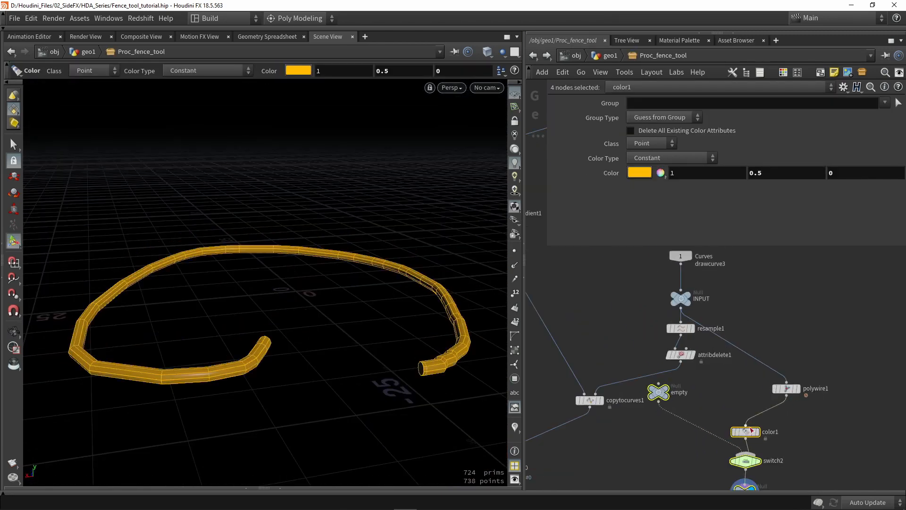
left_click_drag(746, 432, 779, 420)
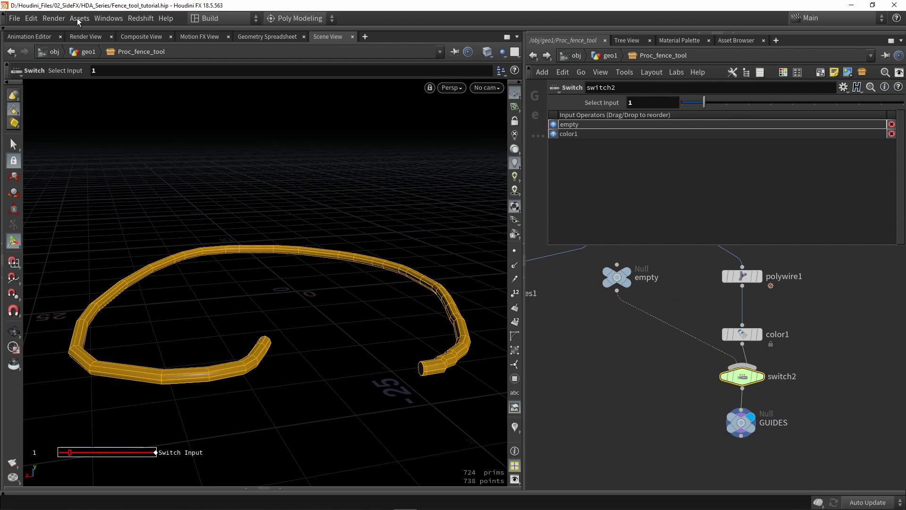
left_click(79, 18)
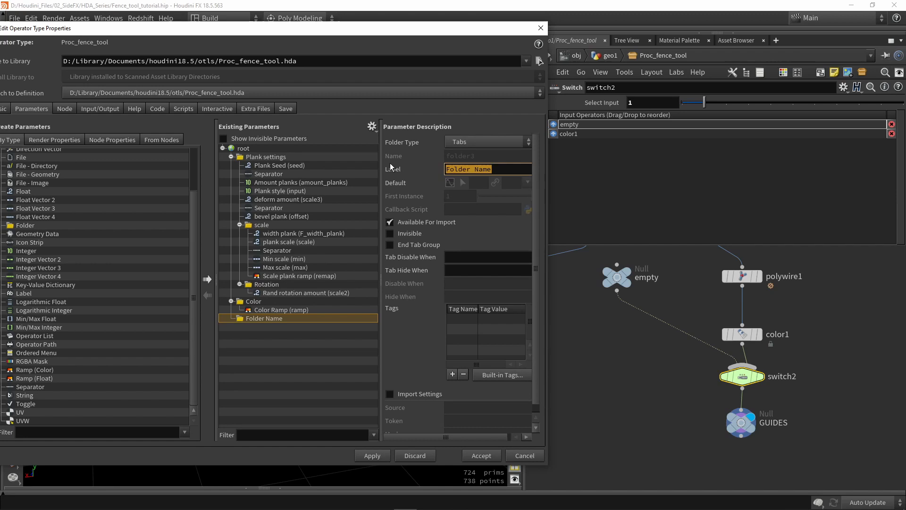
Add a Debug folder holding switch2's Select Input relabelled Show curve, and accept
type("D")
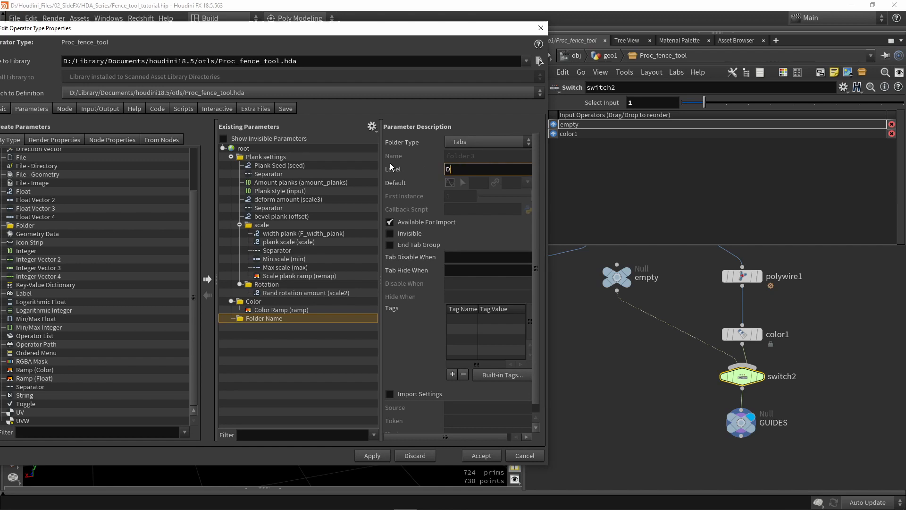
type("ebug")
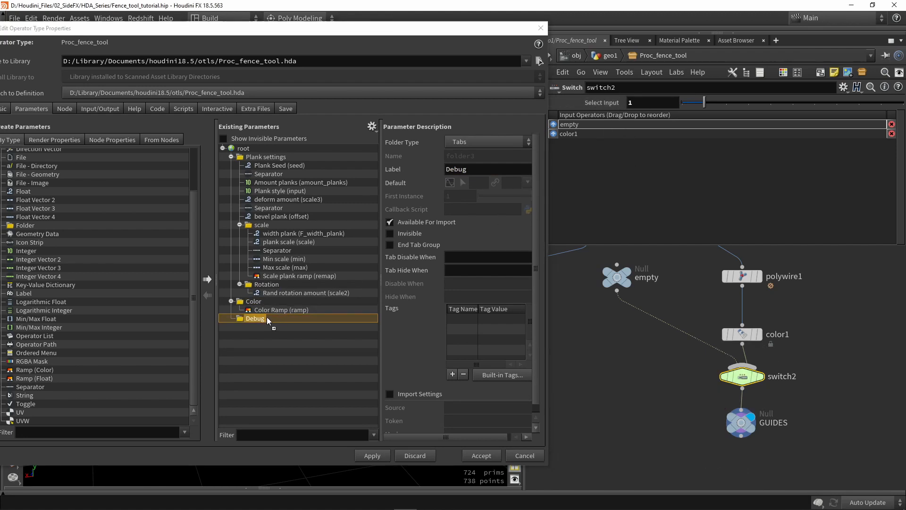
left_click(284, 327)
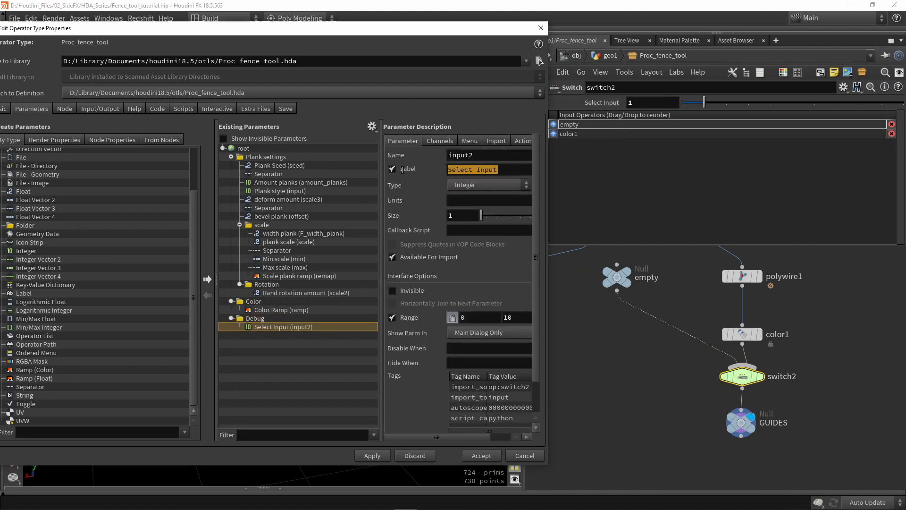
type("Show curve")
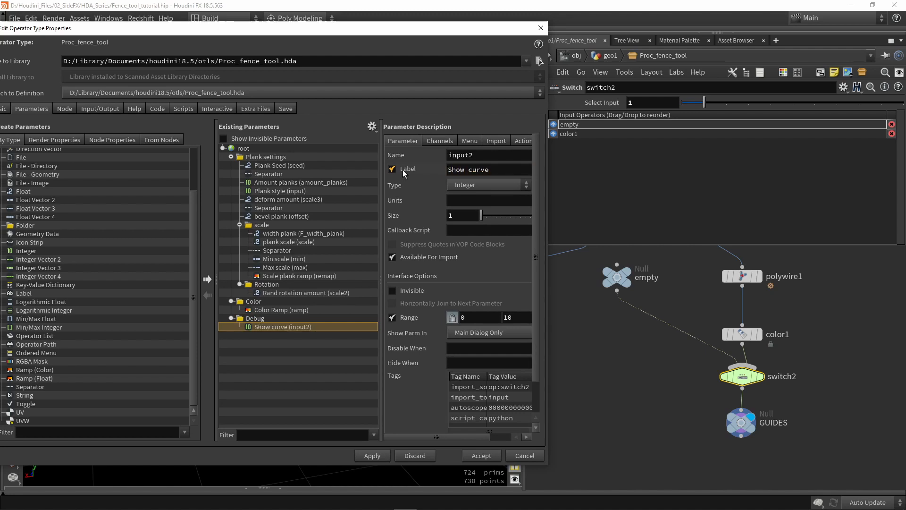
left_click(488, 185)
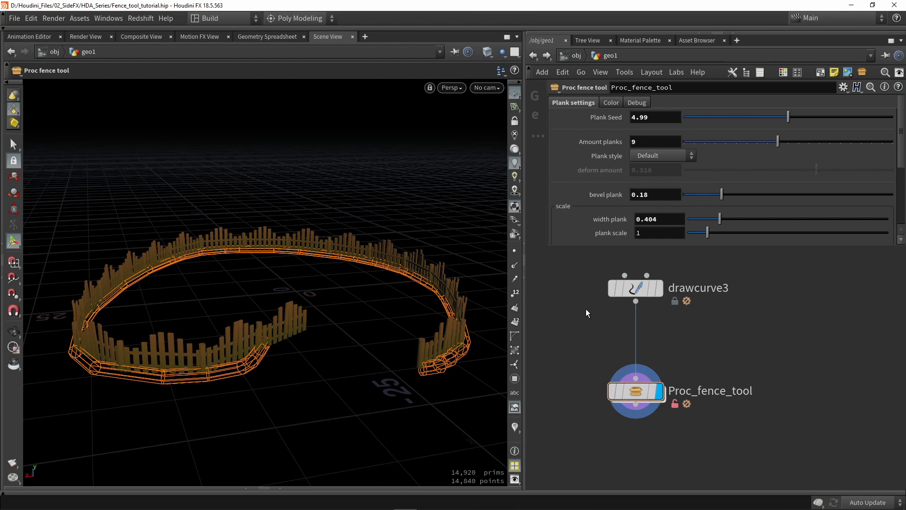
On the Debug tab, toggle Show curve off and on twice to verify the guide hides and shows
left_click(636, 102)
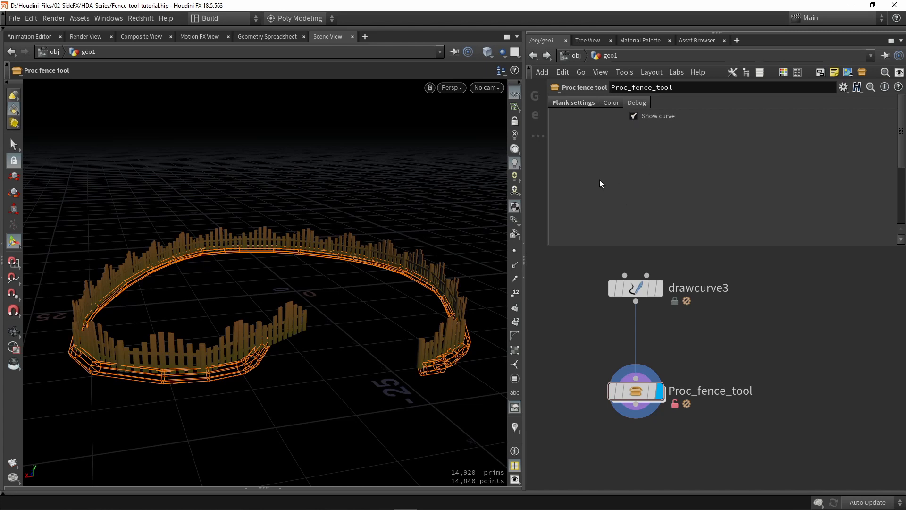
left_click(634, 115)
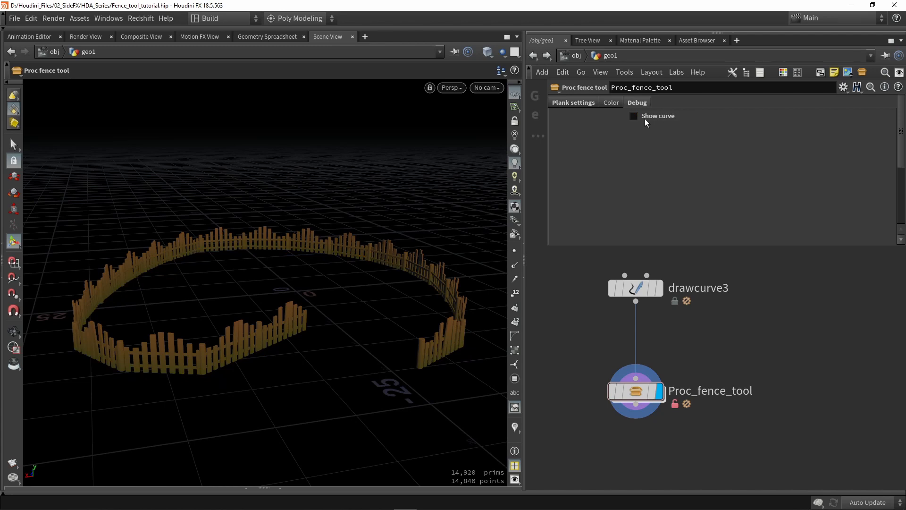
left_click(634, 115)
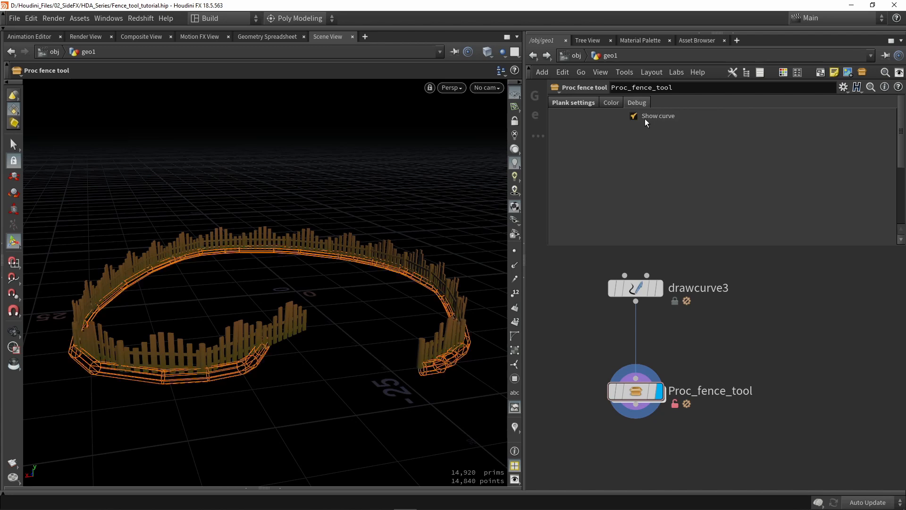
left_click(634, 115)
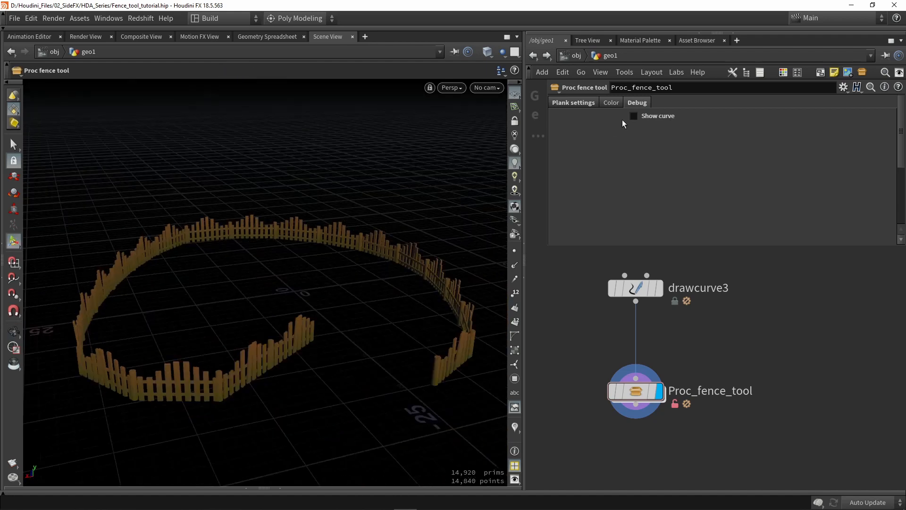
left_click(634, 115)
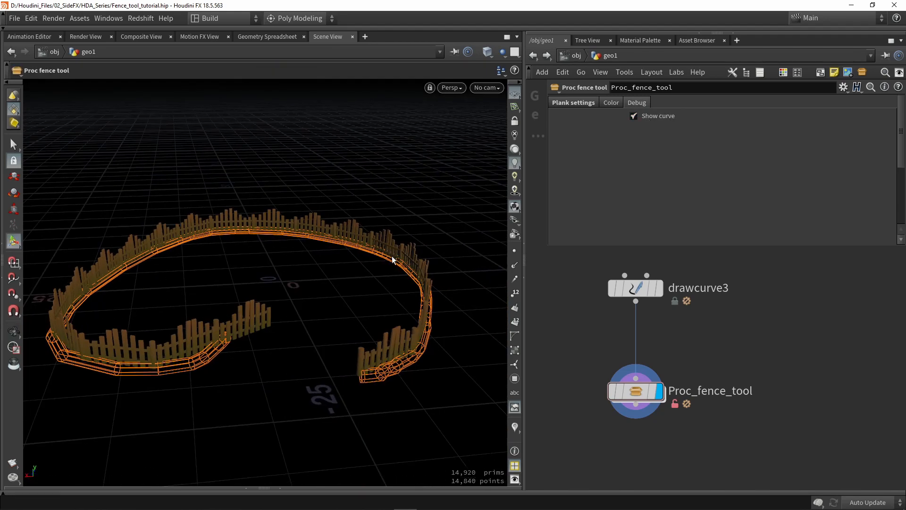